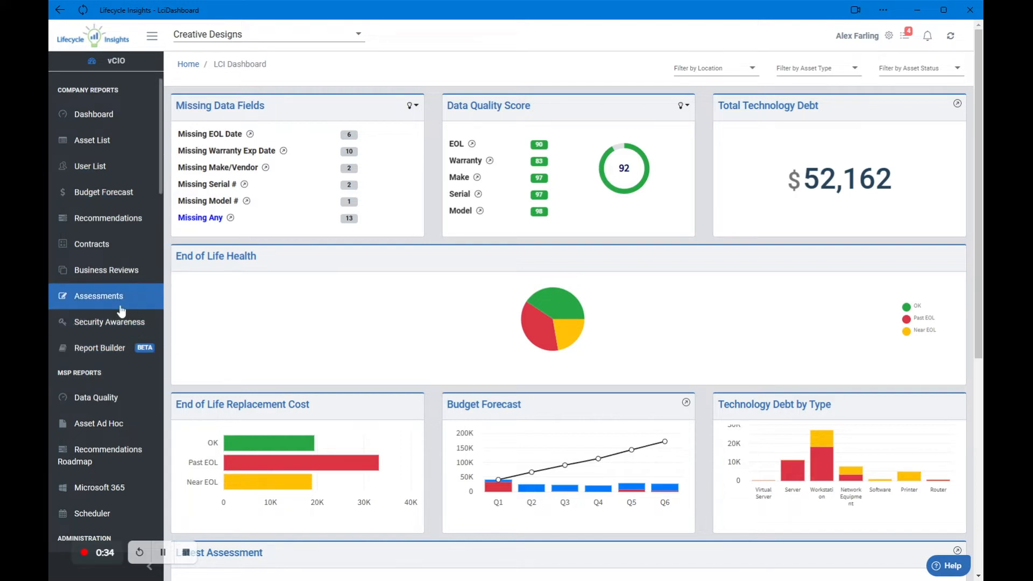
mouse_move(91, 301)
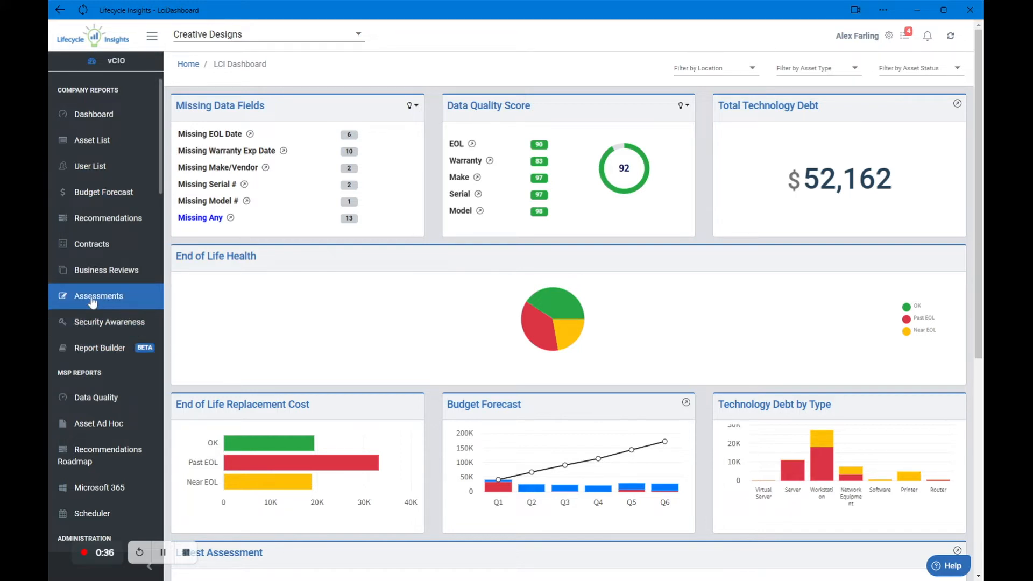
Go to the Assessments section from the dashboard sidebar.
left_click(99, 296)
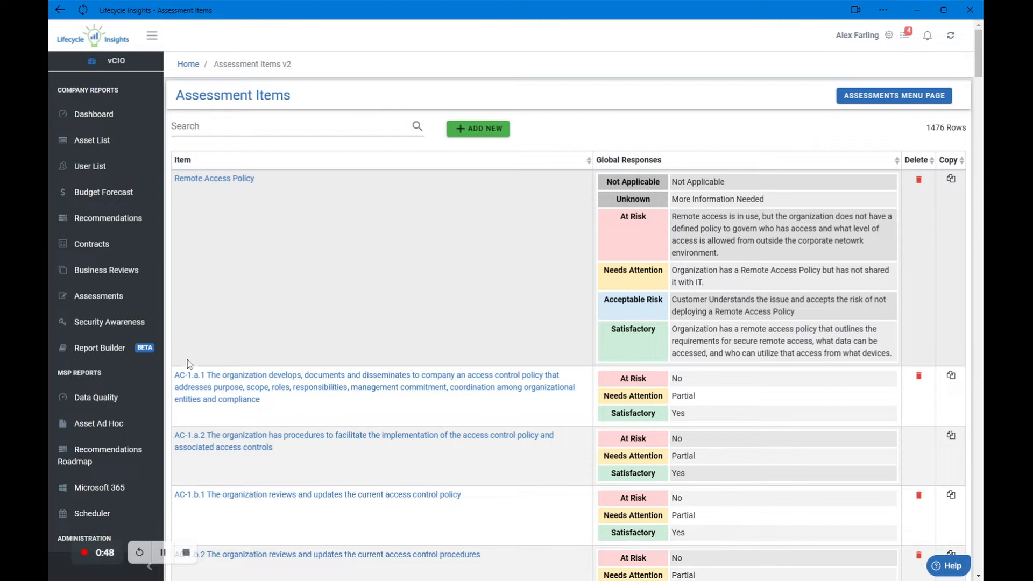
mouse_move(205, 182)
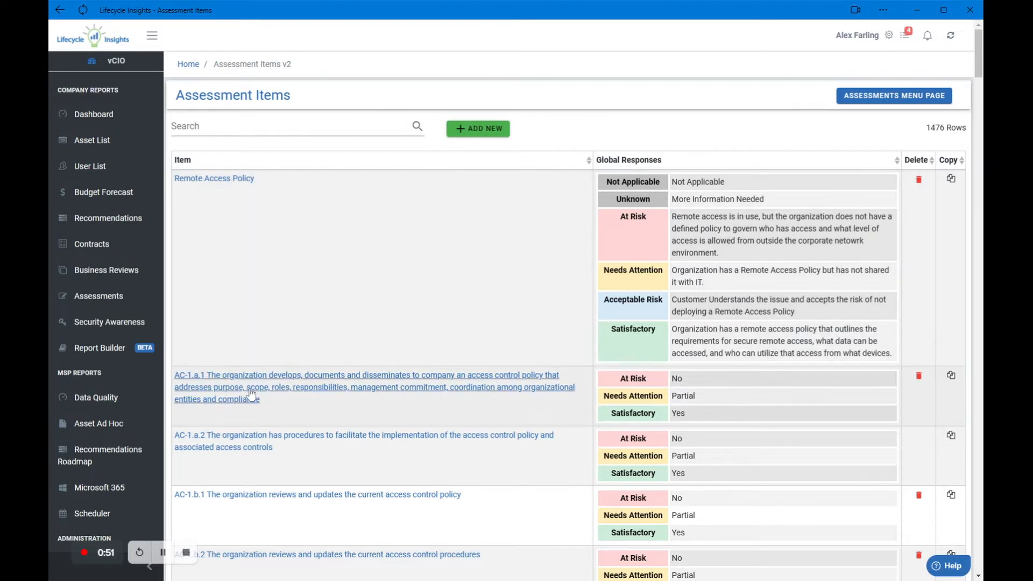
mouse_move(251, 397)
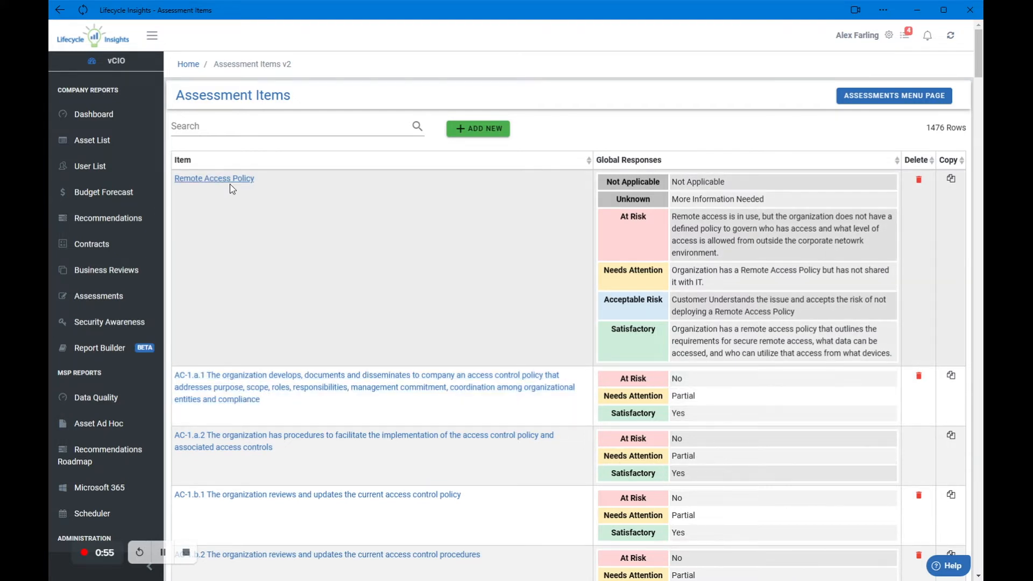
left_click_drag(708, 240, 718, 251)
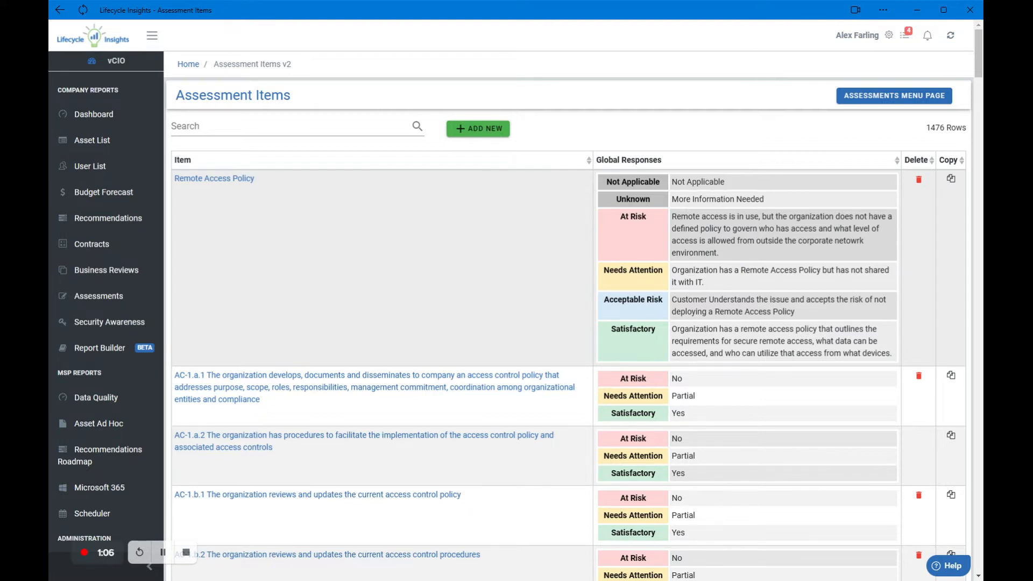
mouse_move(214, 182)
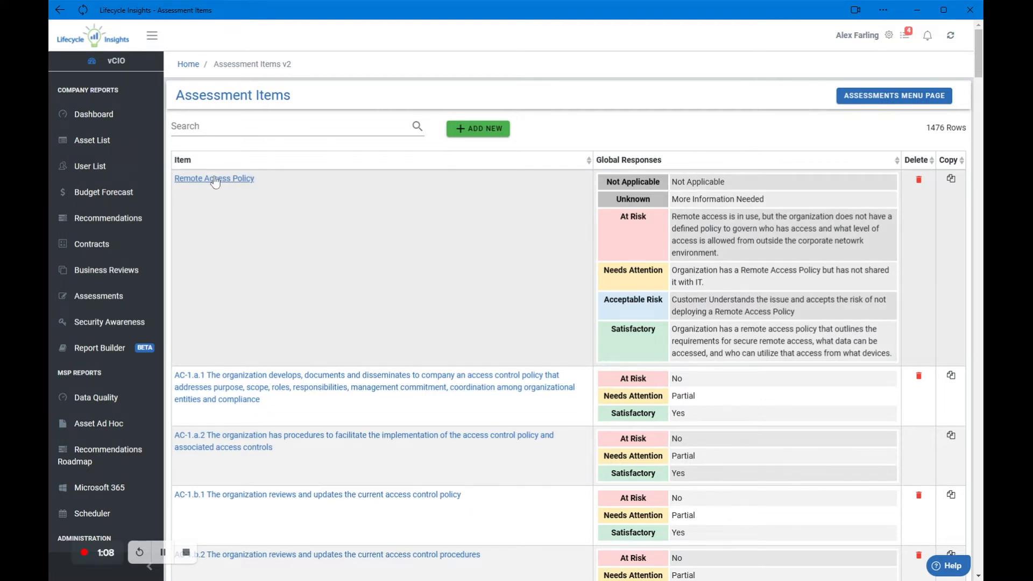
mouse_move(732, 256)
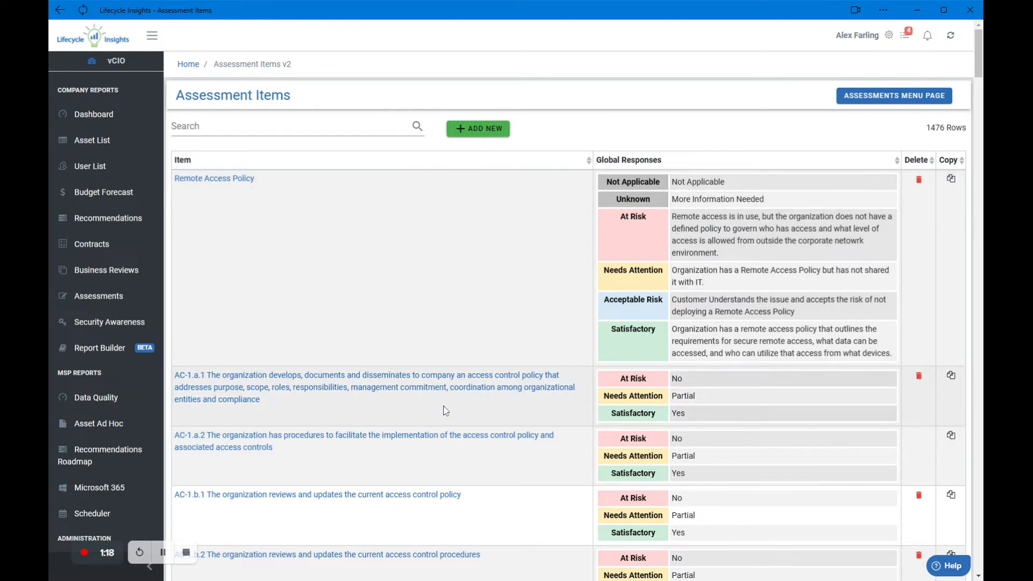
mouse_move(349, 411)
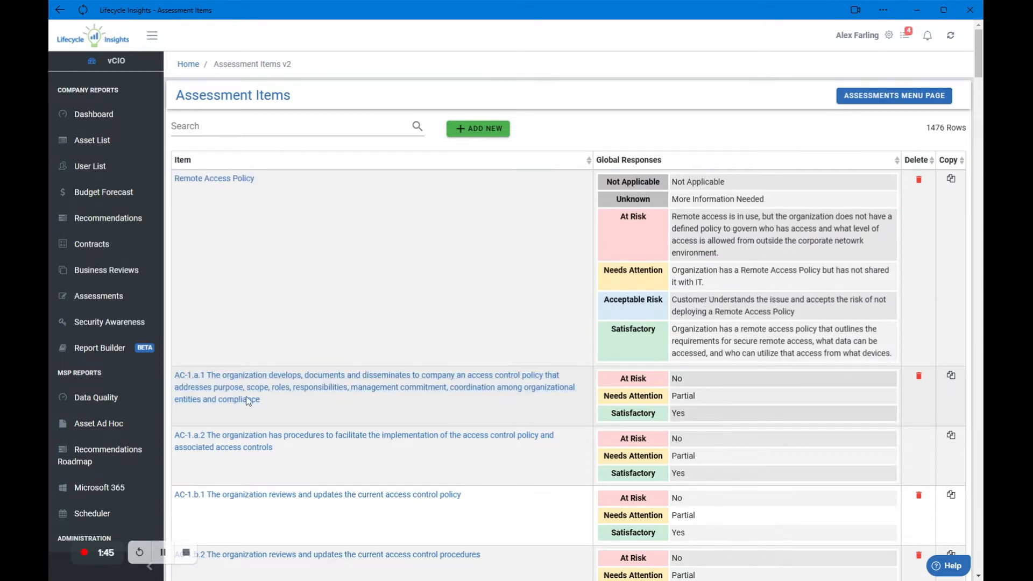
mouse_move(246, 405)
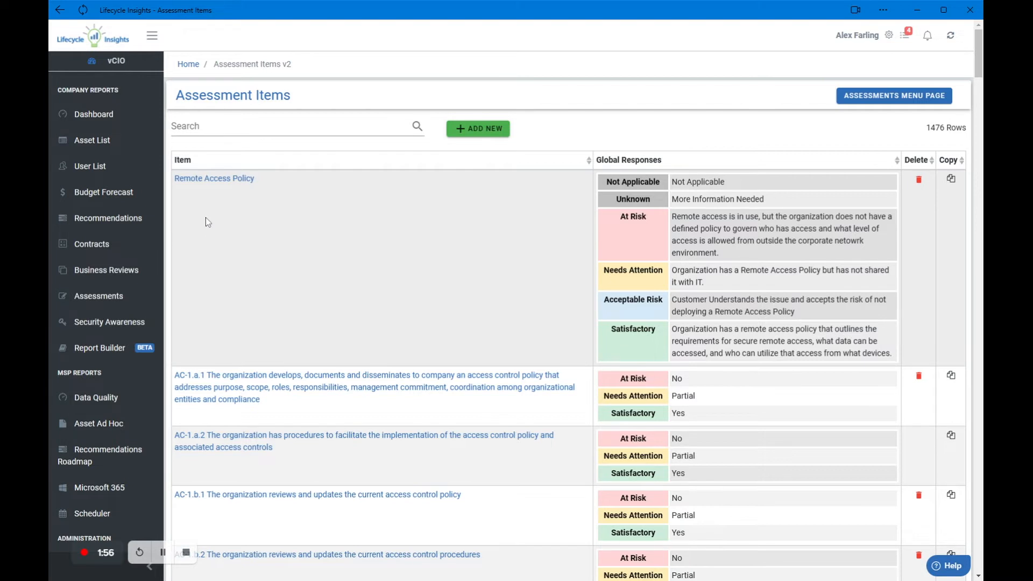
mouse_move(207, 185)
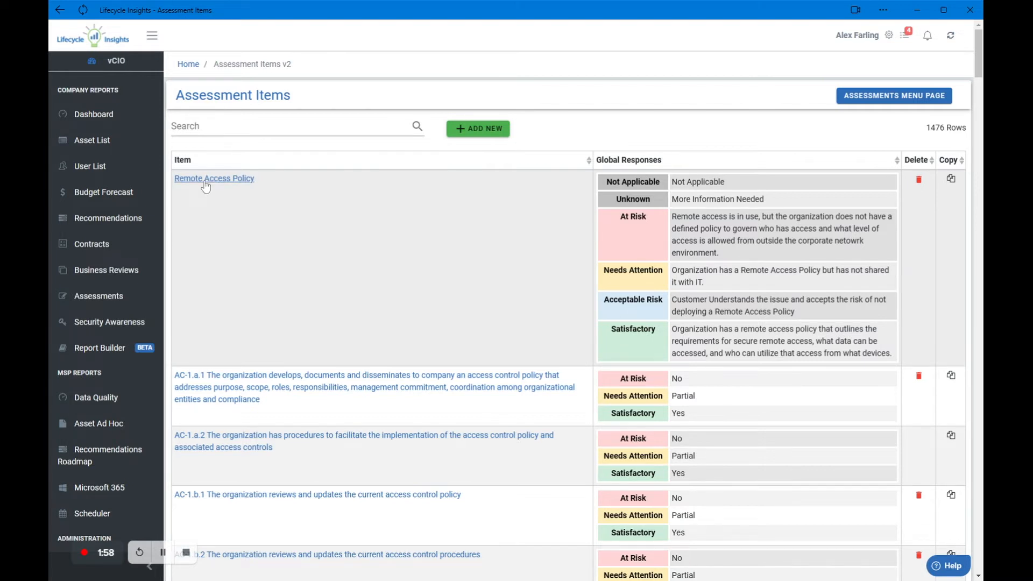
Bring up the Remote Access Policy item and its green Satisfactory response in the Edit Response panel.
left_click(213, 179)
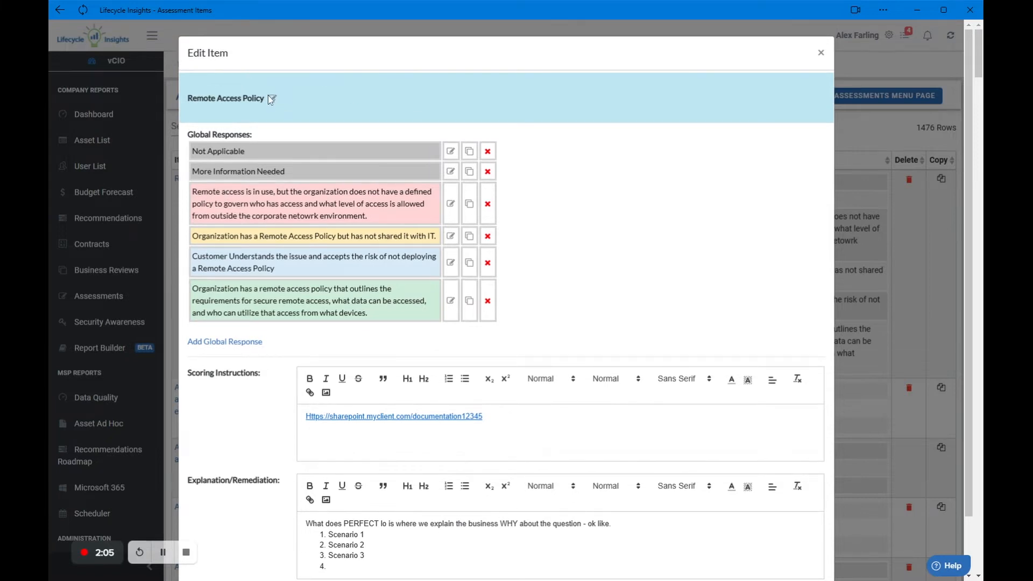
mouse_move(240, 121)
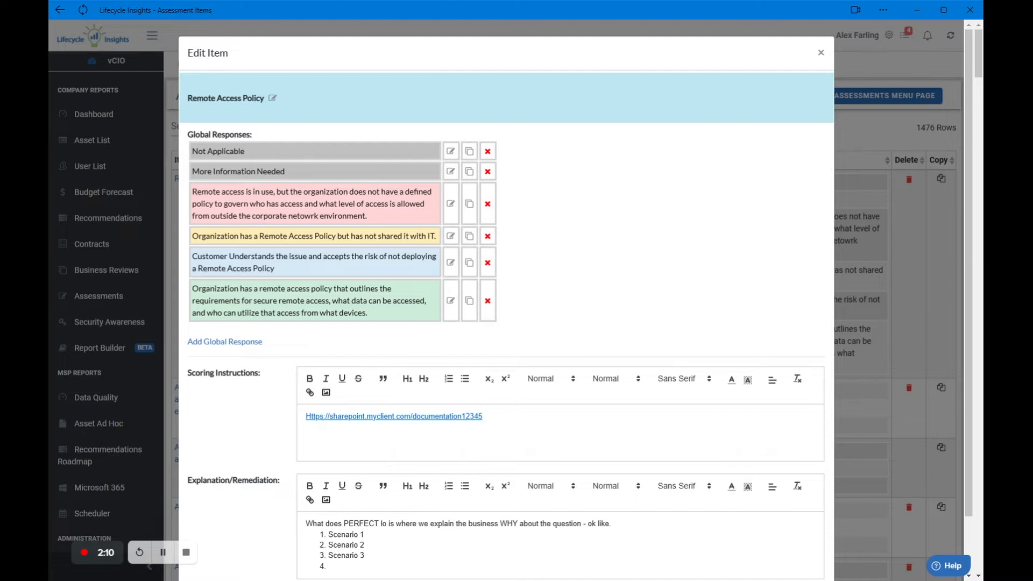
double_click(226, 98)
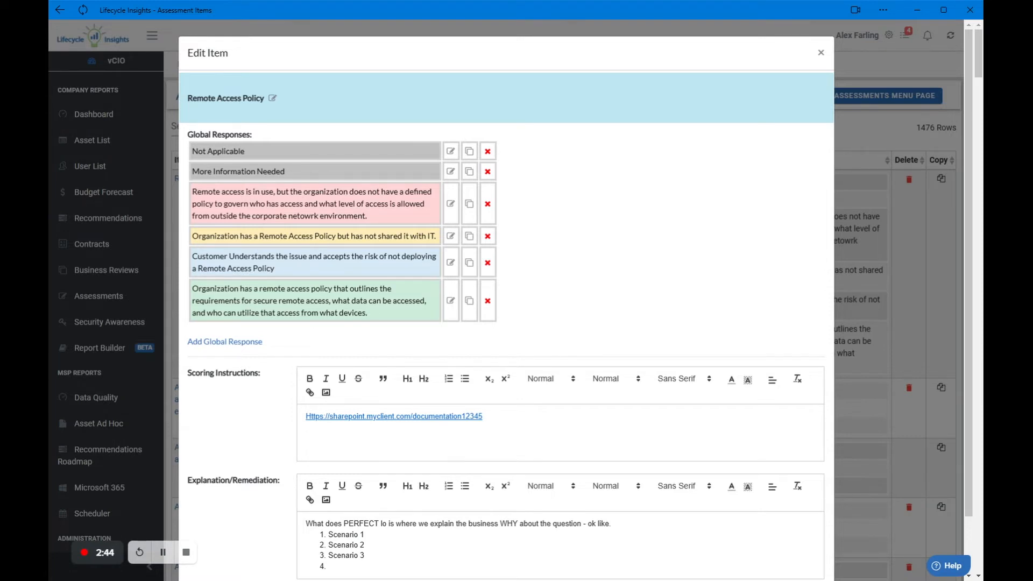
mouse_move(405, 251)
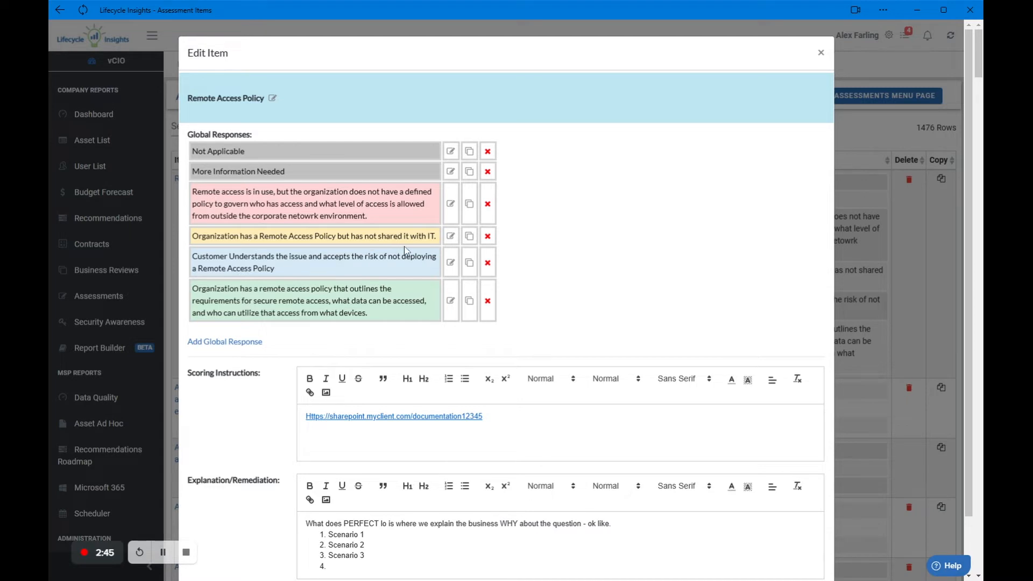
triple_click(314, 236)
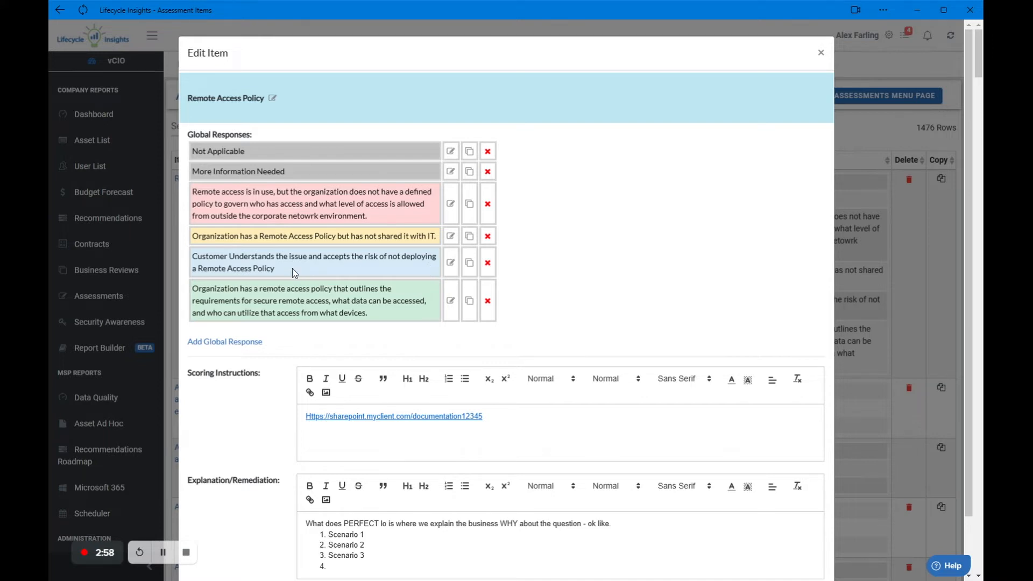
mouse_move(298, 253)
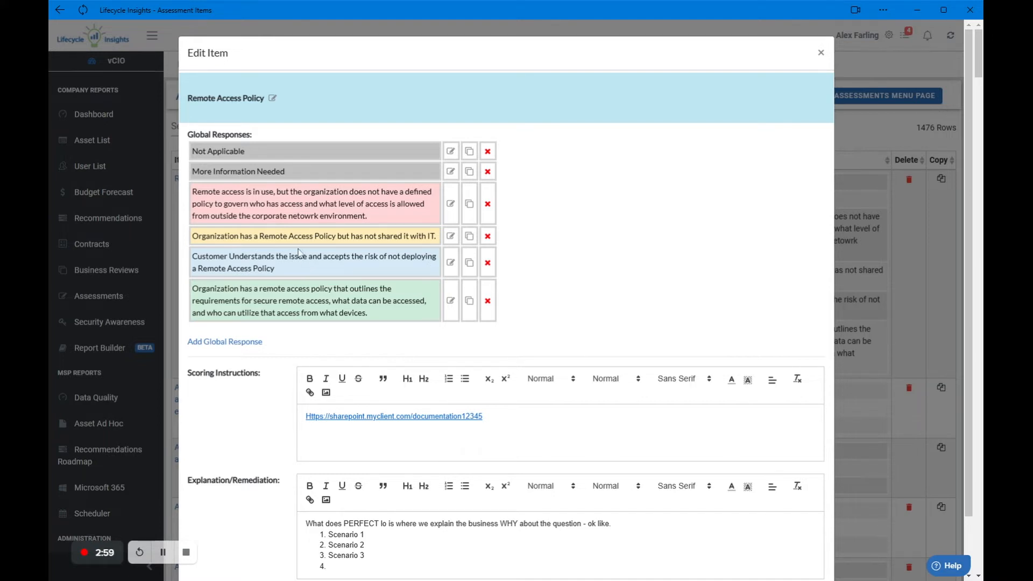
mouse_move(294, 272)
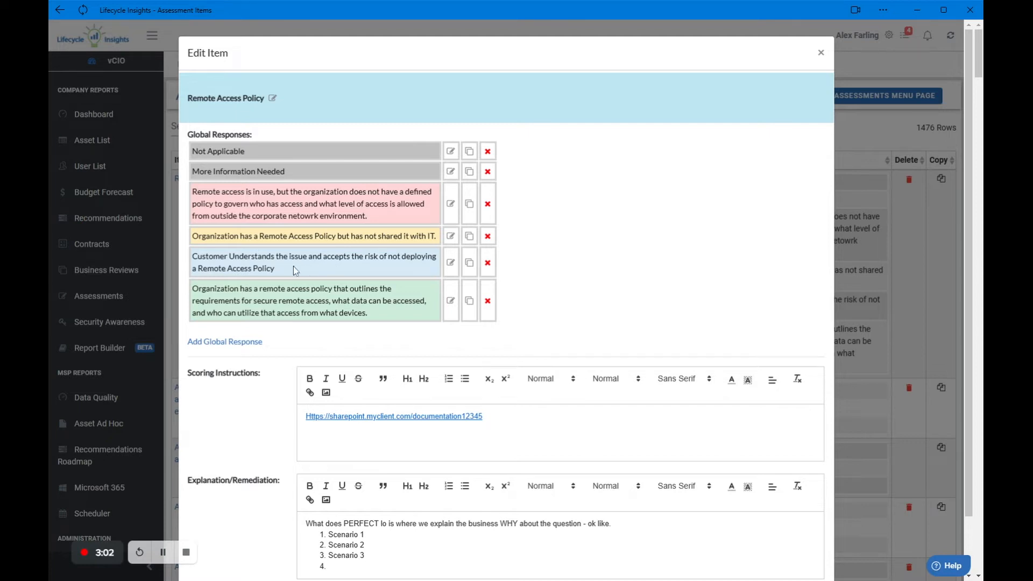
mouse_move(281, 272)
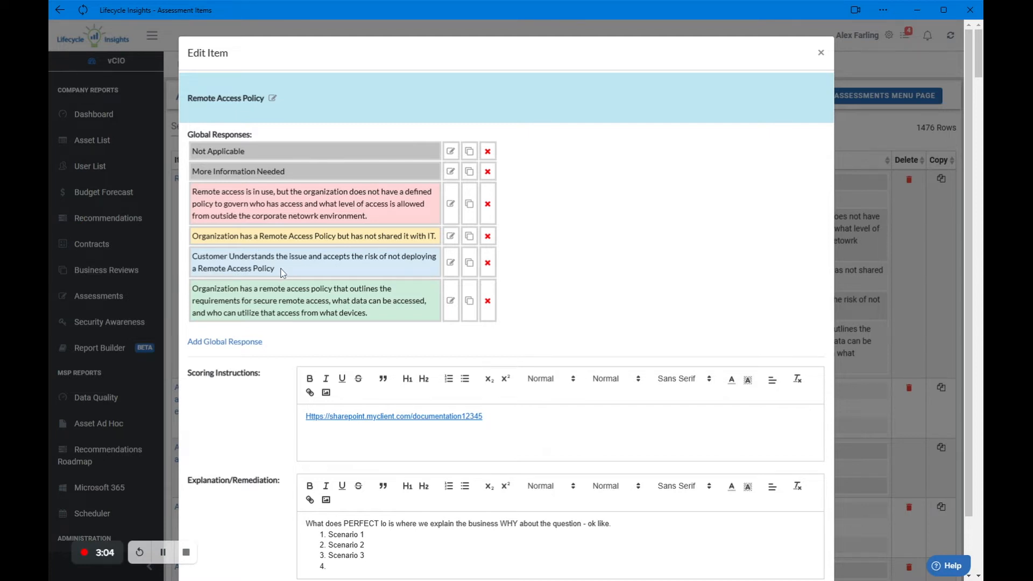
mouse_move(286, 267)
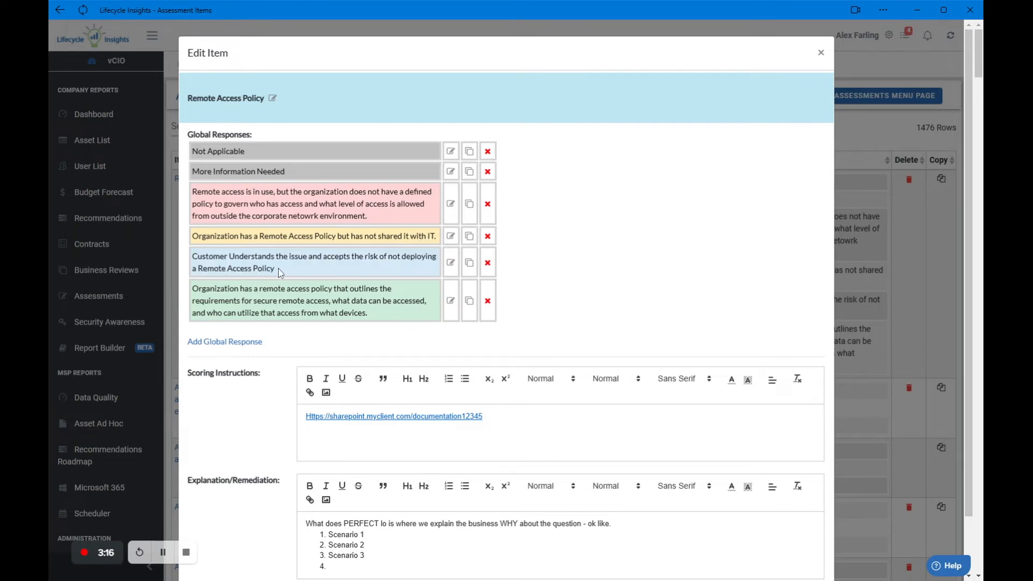
mouse_move(290, 274)
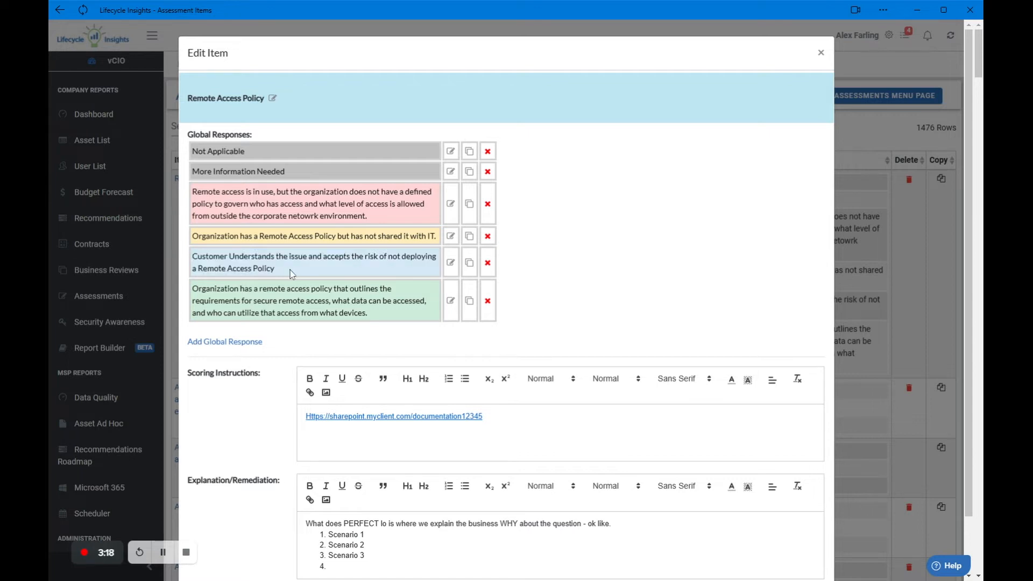
mouse_move(385, 312)
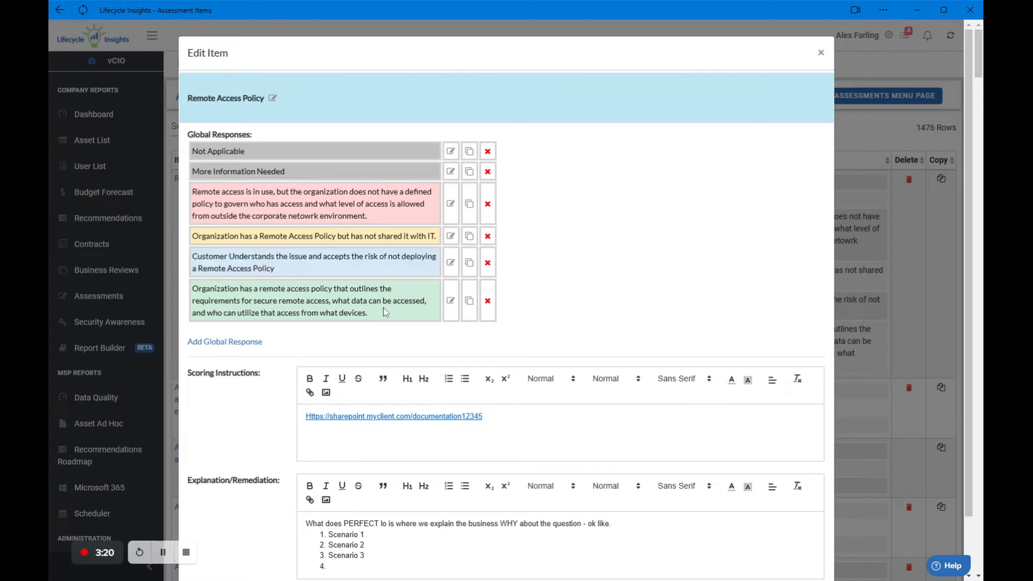
mouse_move(308, 309)
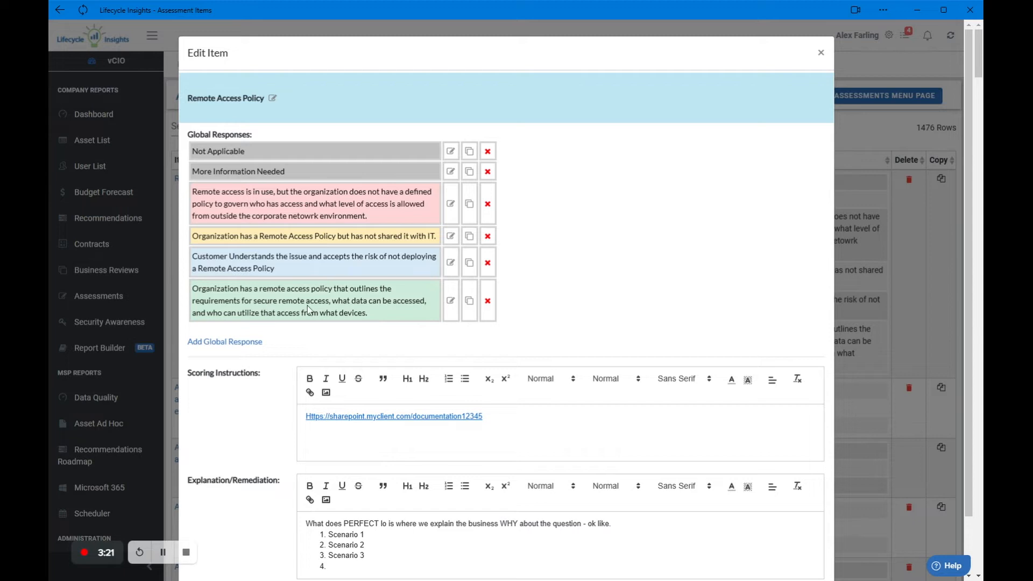
mouse_move(375, 317)
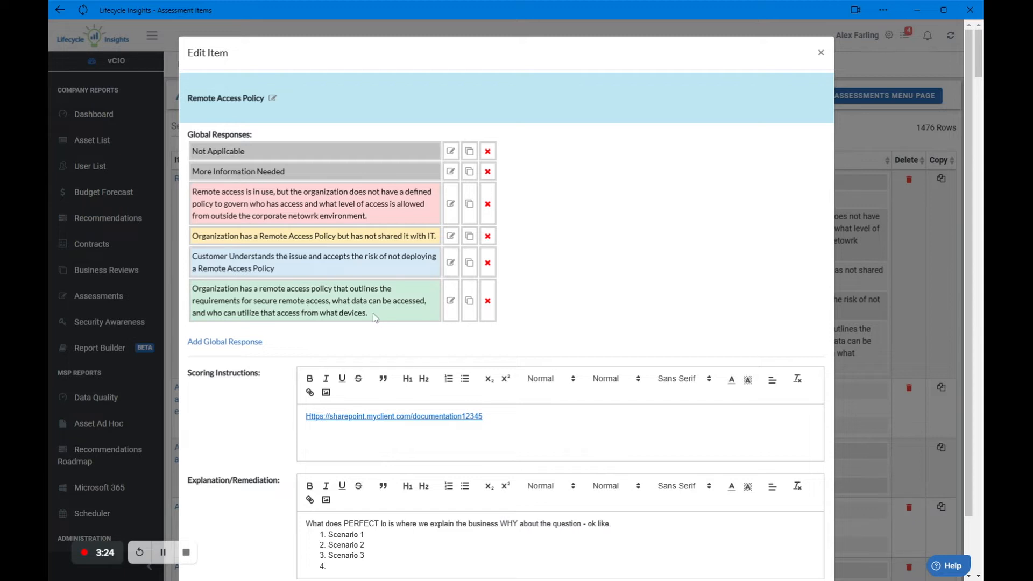
left_click_drag(332, 301, 368, 314)
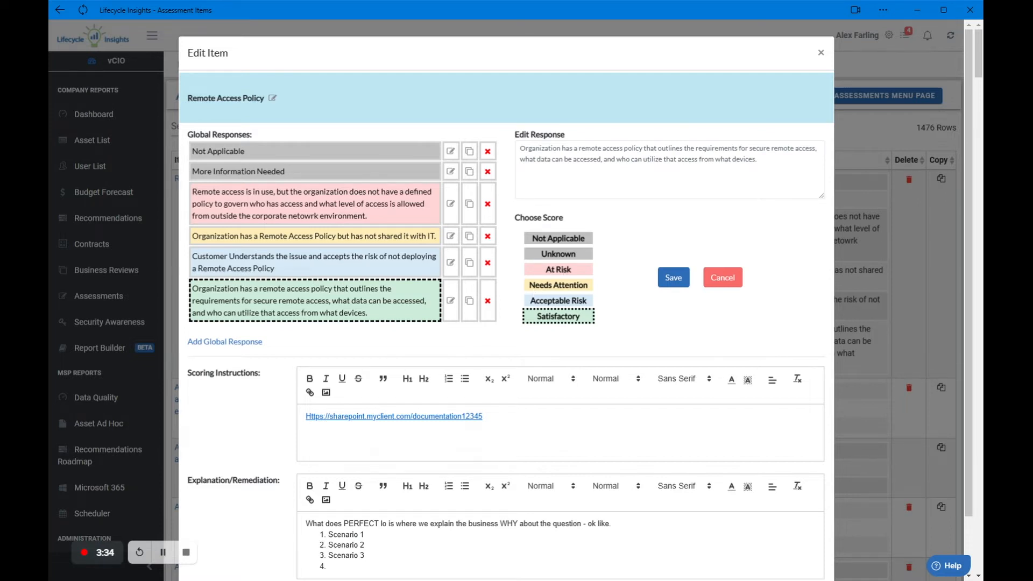
Append 'and the Policy has been shared with IT.' to the Satisfactory response and save it.
left_click(669, 167)
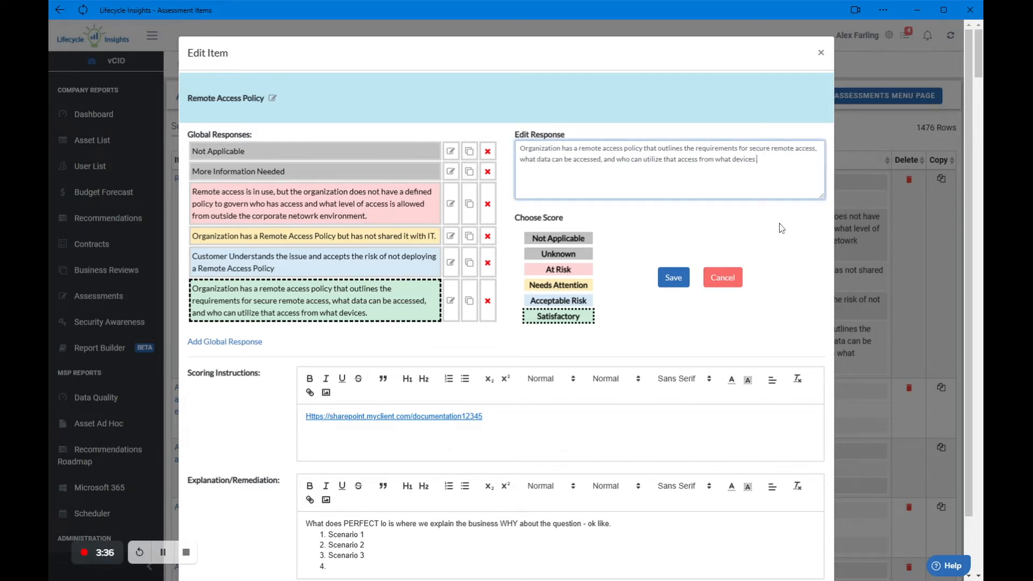
type("and the Policy has been shared with")
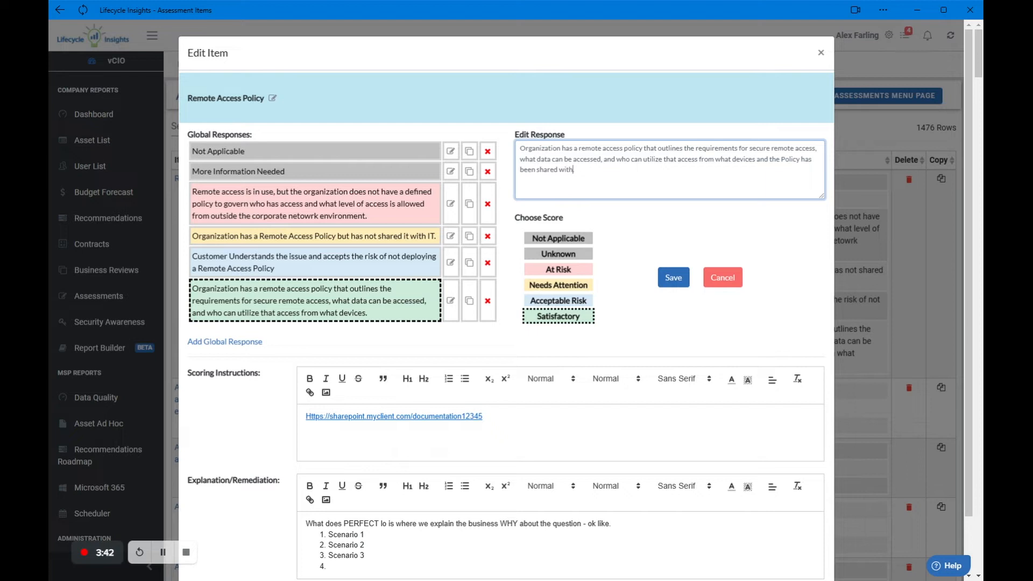
type("IT.")
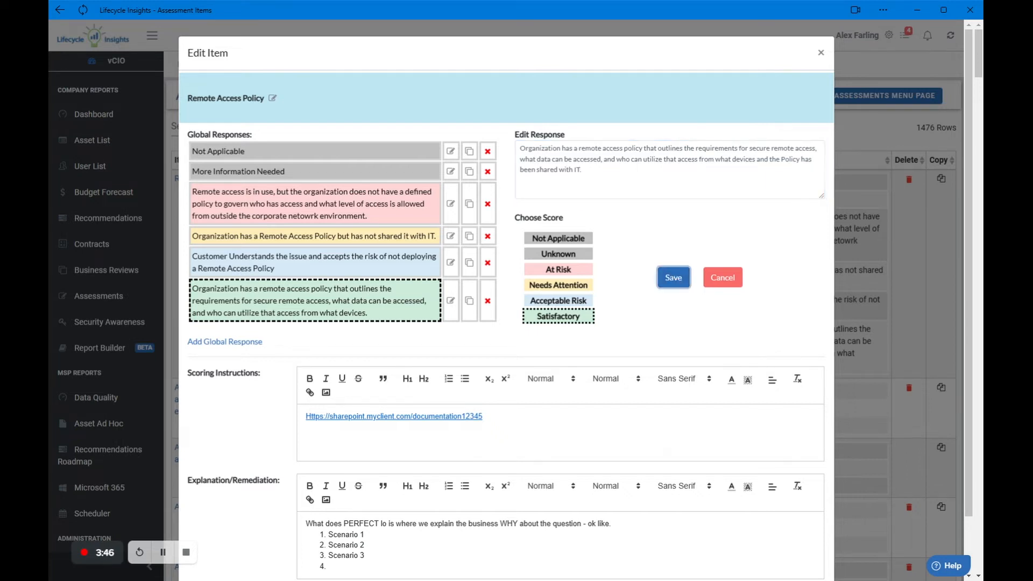
left_click(673, 278)
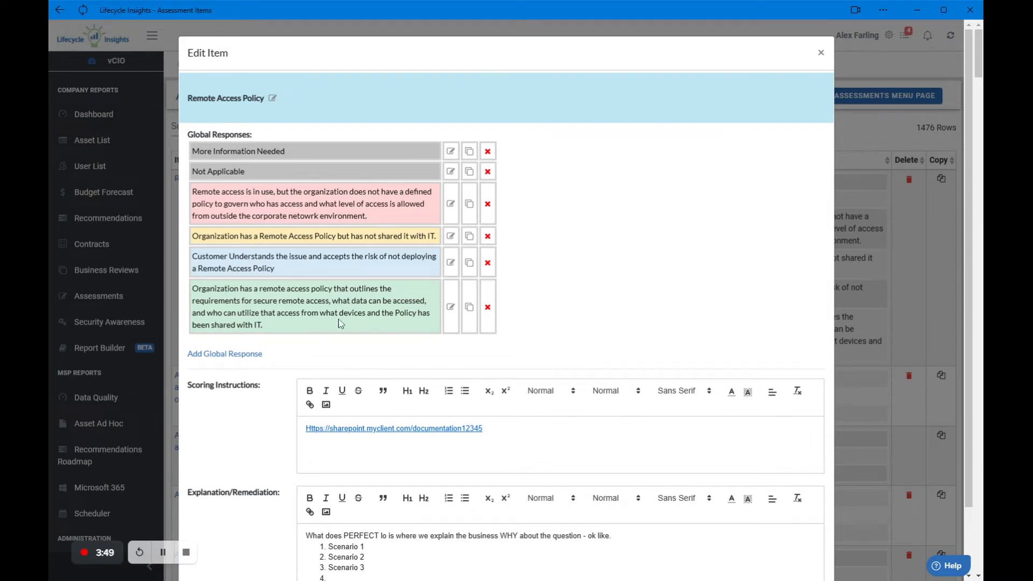
mouse_move(339, 352)
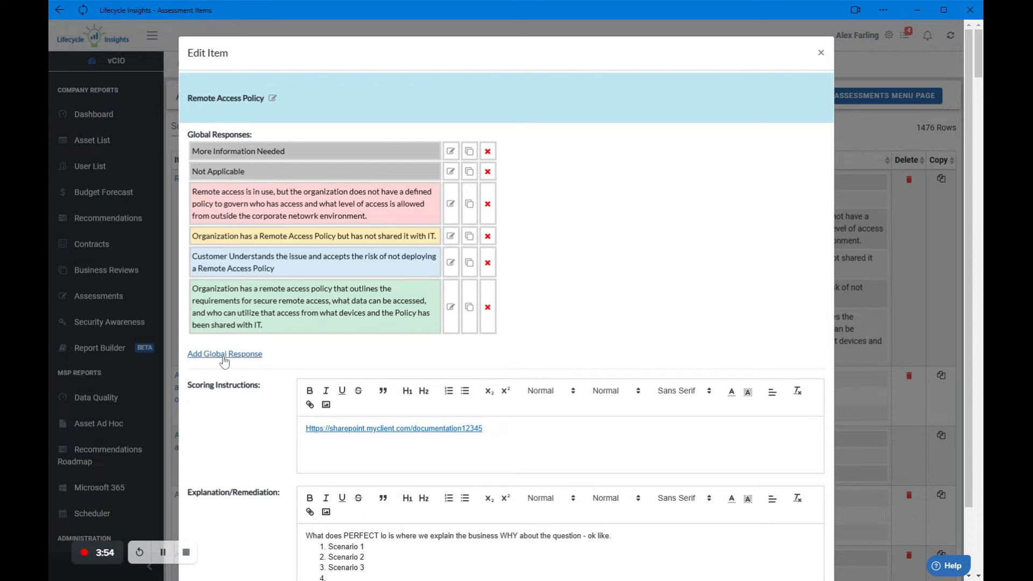
Draft a new Not Applicable global response: 'Does not apply - remote access is not available.'.
left_click(224, 353)
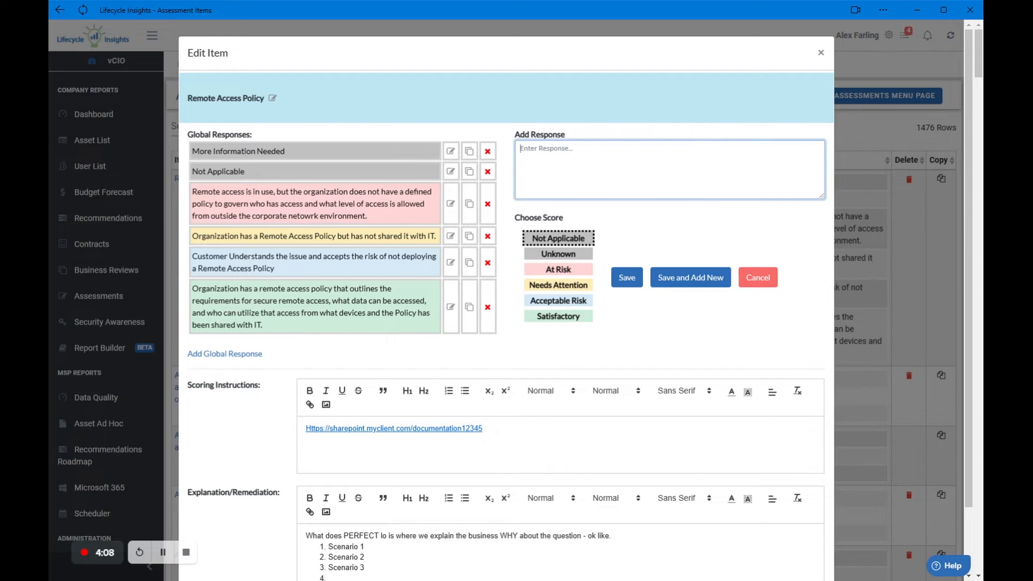
type("Does not apply - remote access is not")
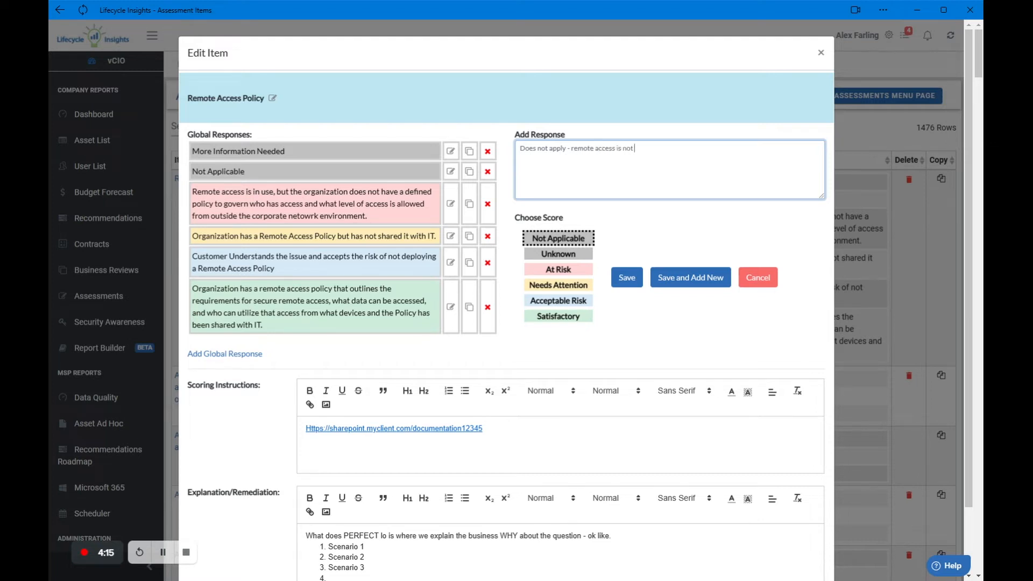
type("available")
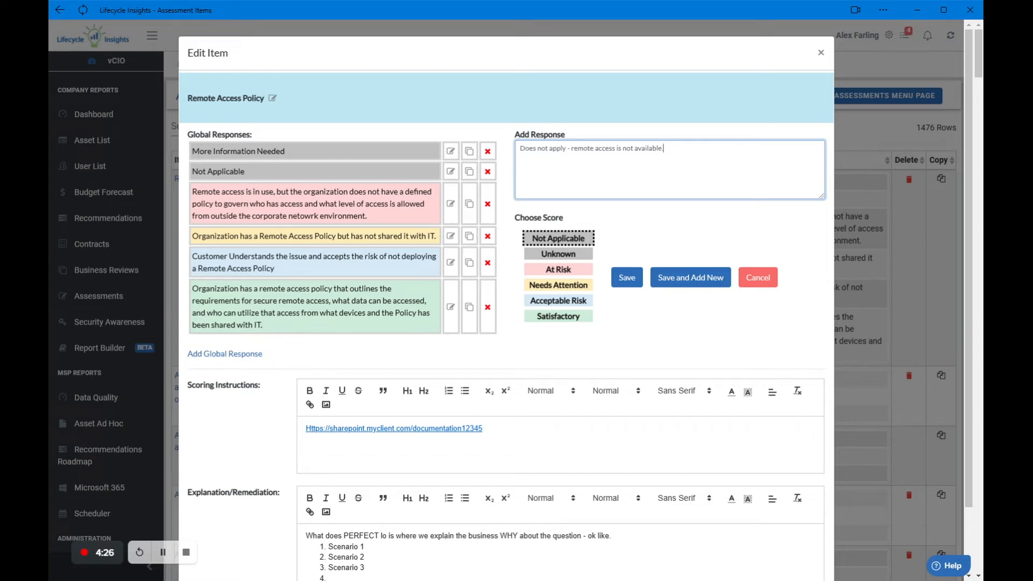
mouse_move(674, 215)
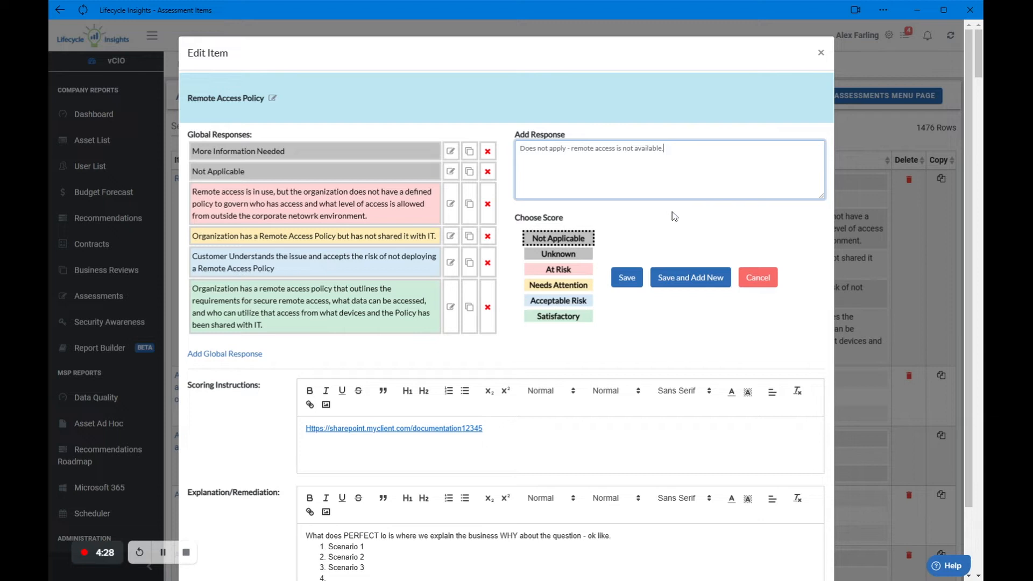
mouse_move(647, 295)
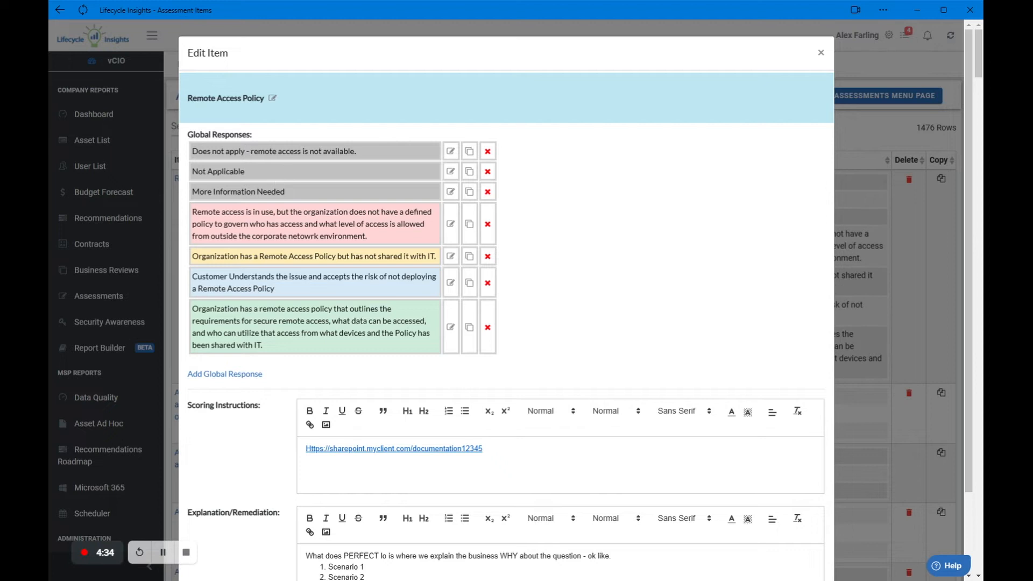
left_click_drag(232, 151, 356, 150)
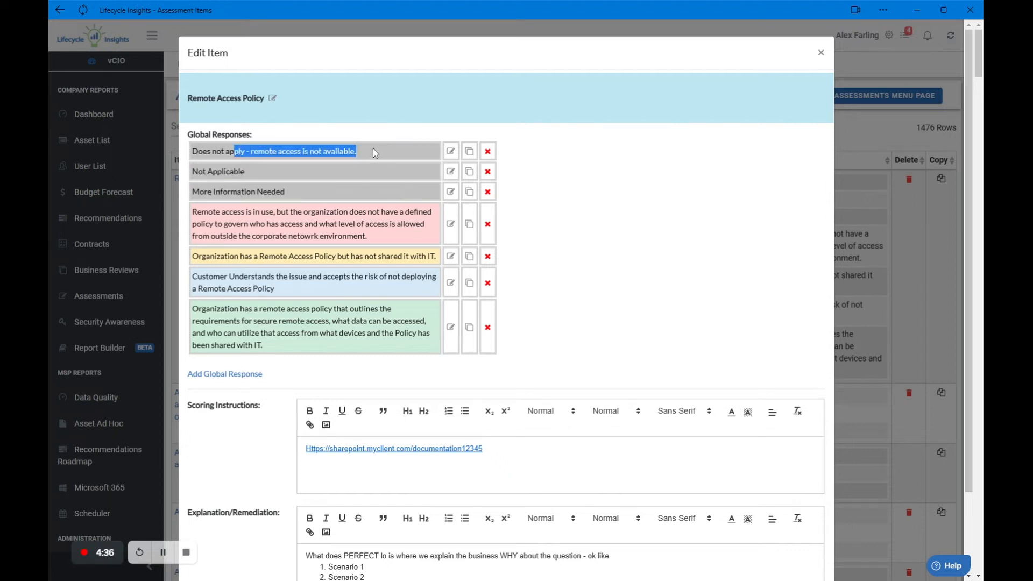
mouse_move(282, 416)
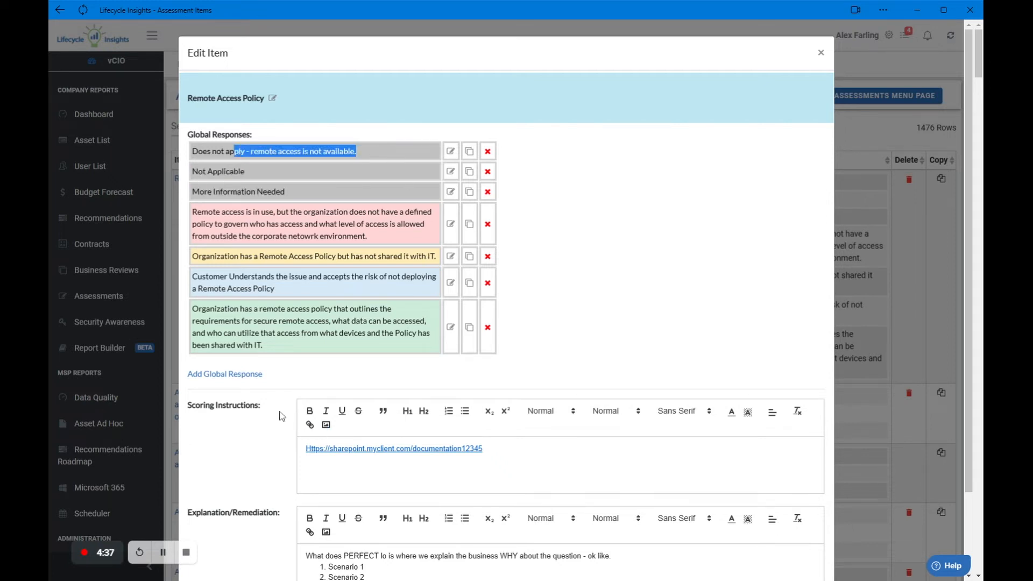